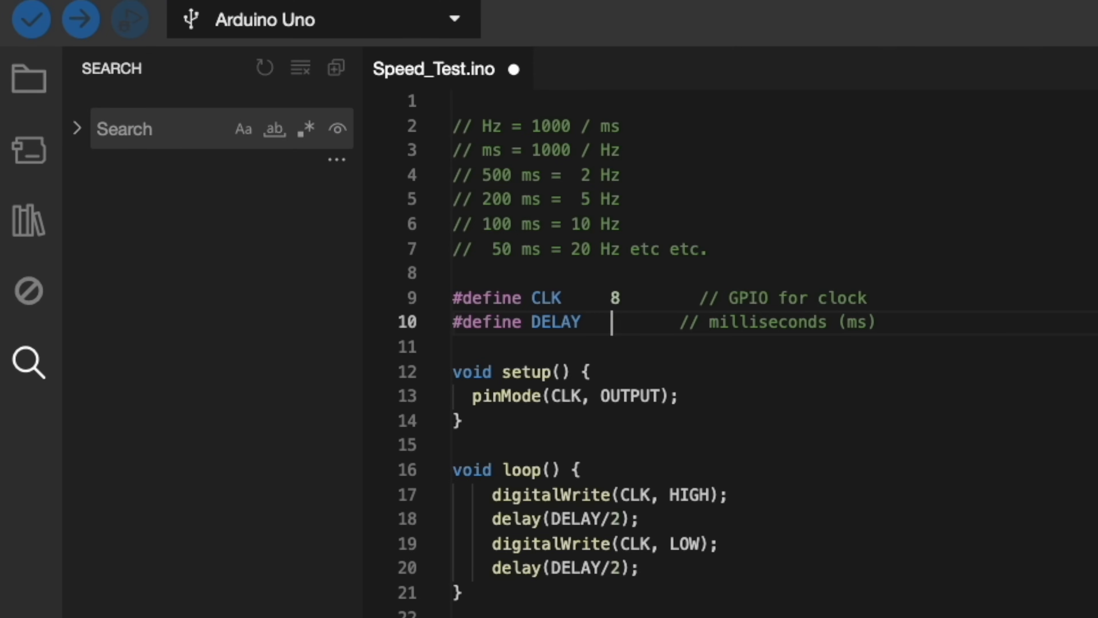
Set the DELAY constant in Speed_Test.ino to 20 milliseconds
text(20)
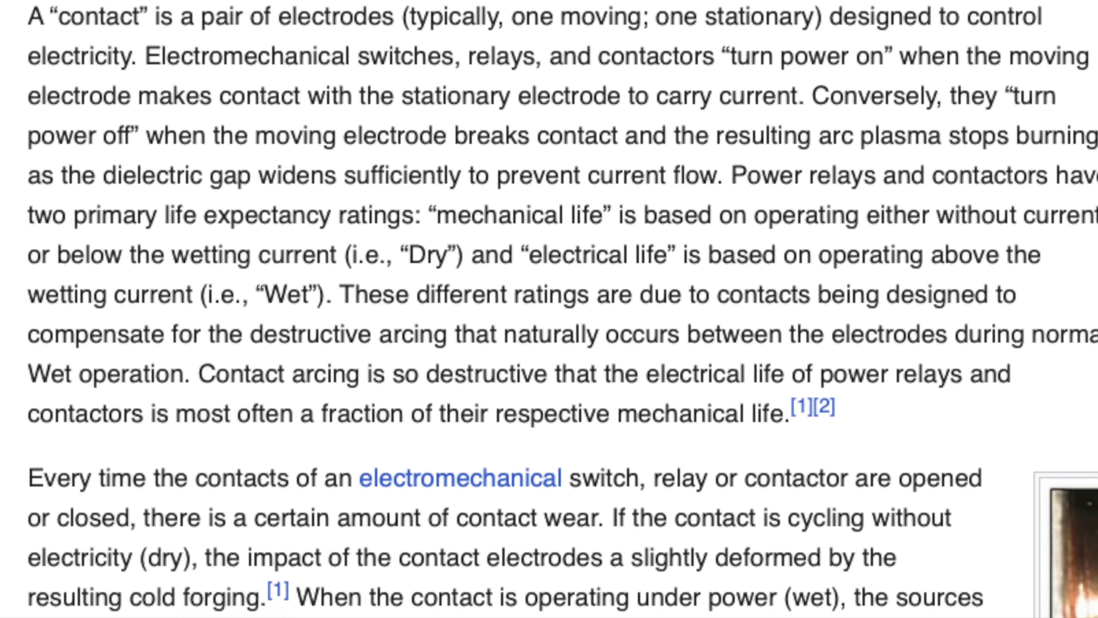
Highlight the start of the 'Every time the contacts…' contact-wear paragraph
scroll(down, 3)
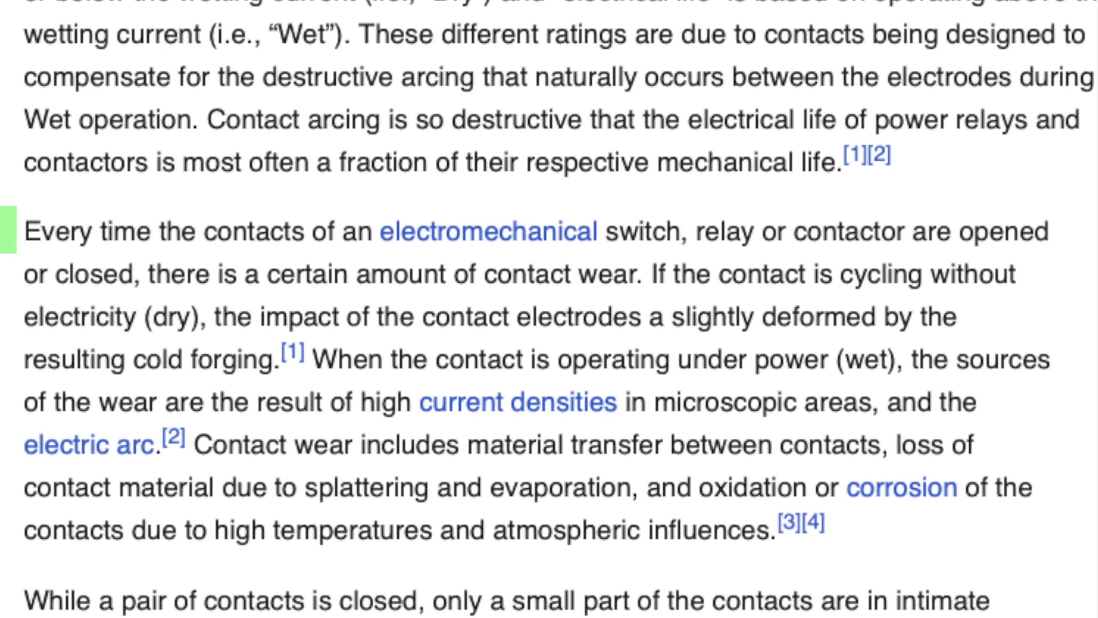
drag(22, 231, 207, 274)
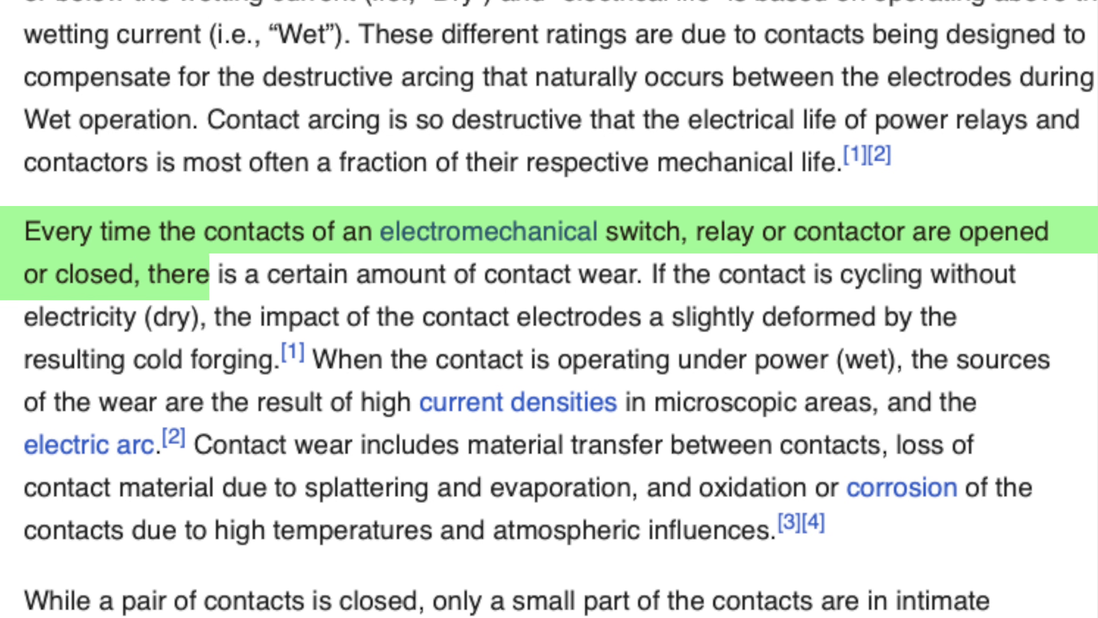